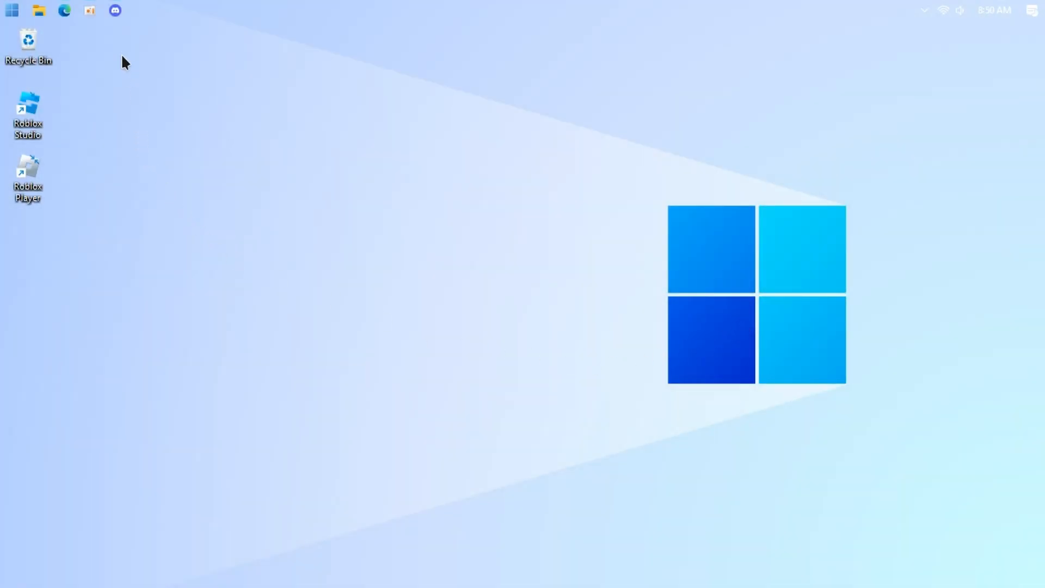
# Step: Download the Comet 5 GameKit zip from the cdn.discordapp.com link in Discord
pyautogui.click(113, 10)
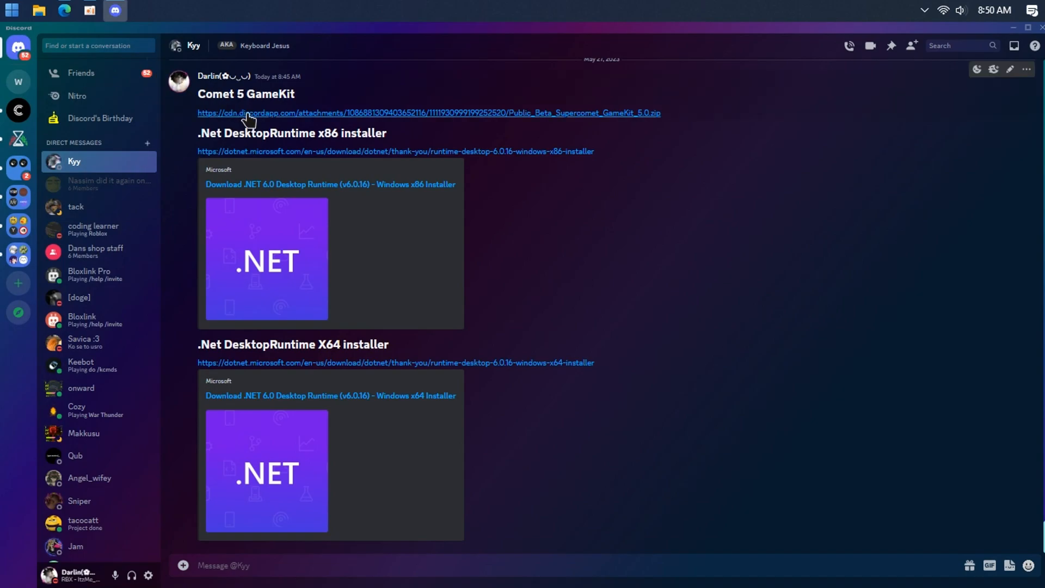
pyautogui.click(428, 113)
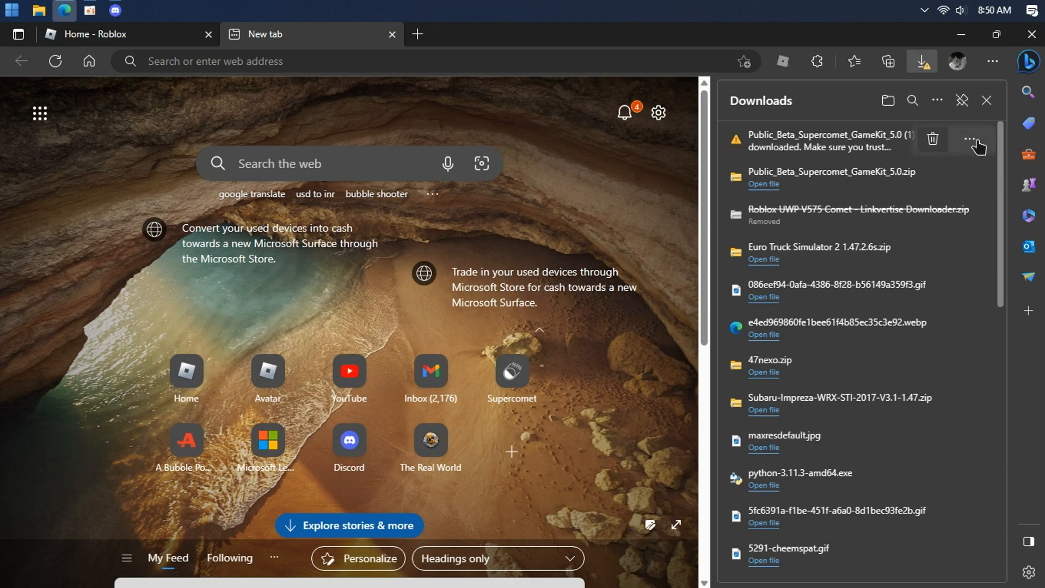
# Step: Keep the warned GameKit zip and download the x86 and x64 .NET 6.0 Desktop Runtime installers
pyautogui.click(970, 139)
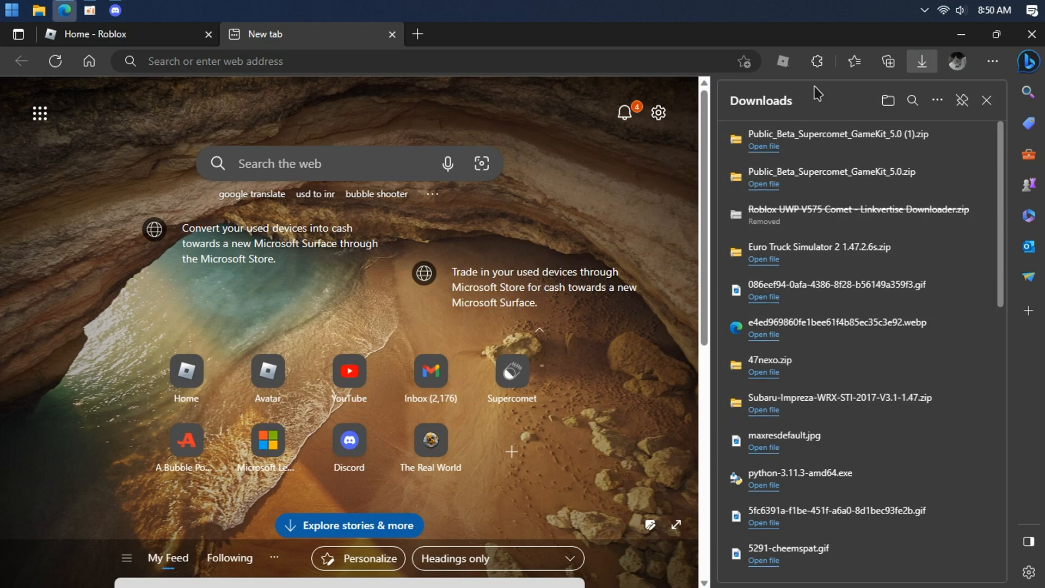
pyautogui.click(115, 11)
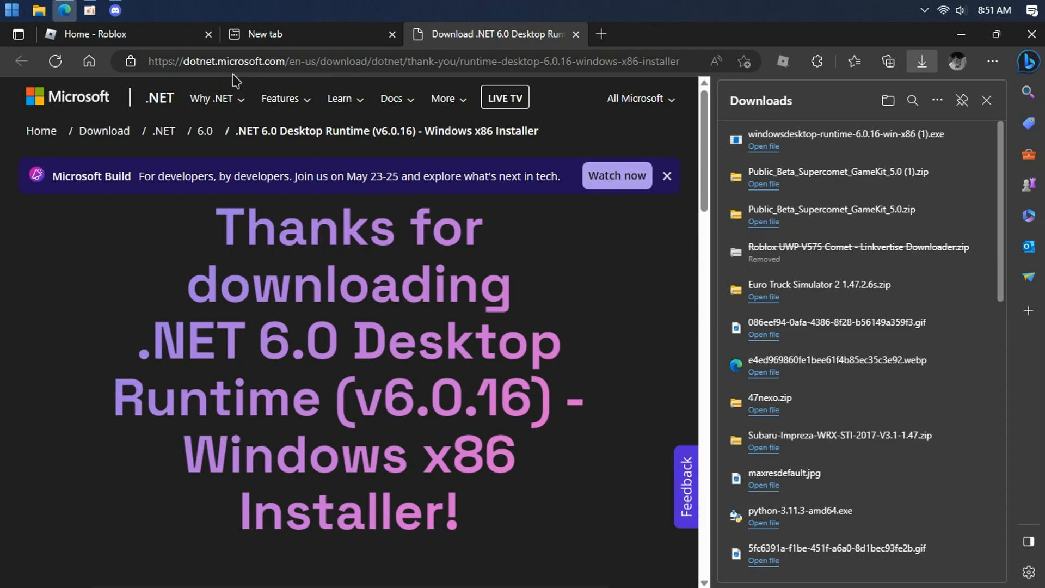
pyautogui.click(114, 10)
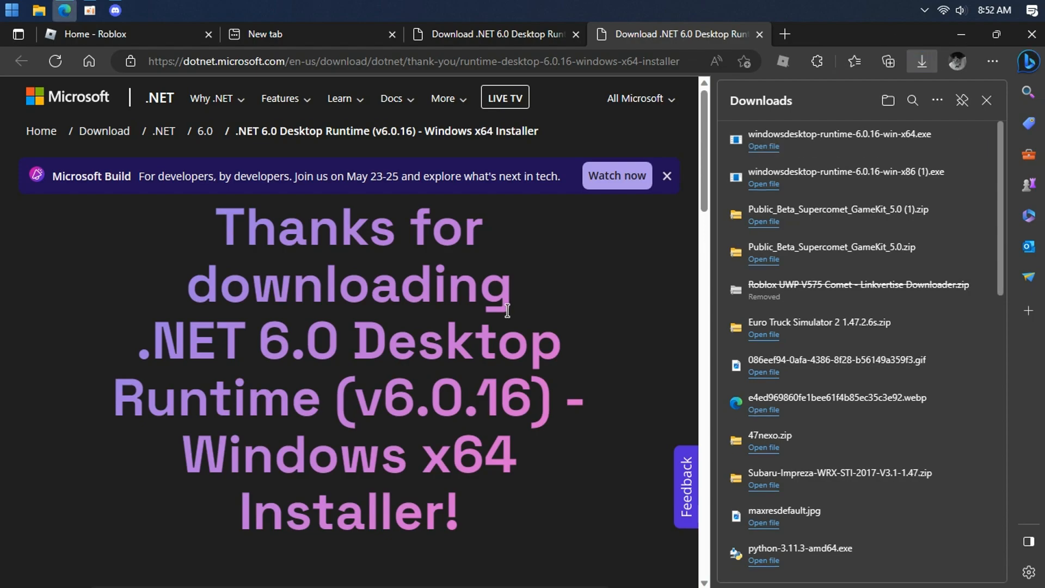
pyautogui.moveTo(603, 279)
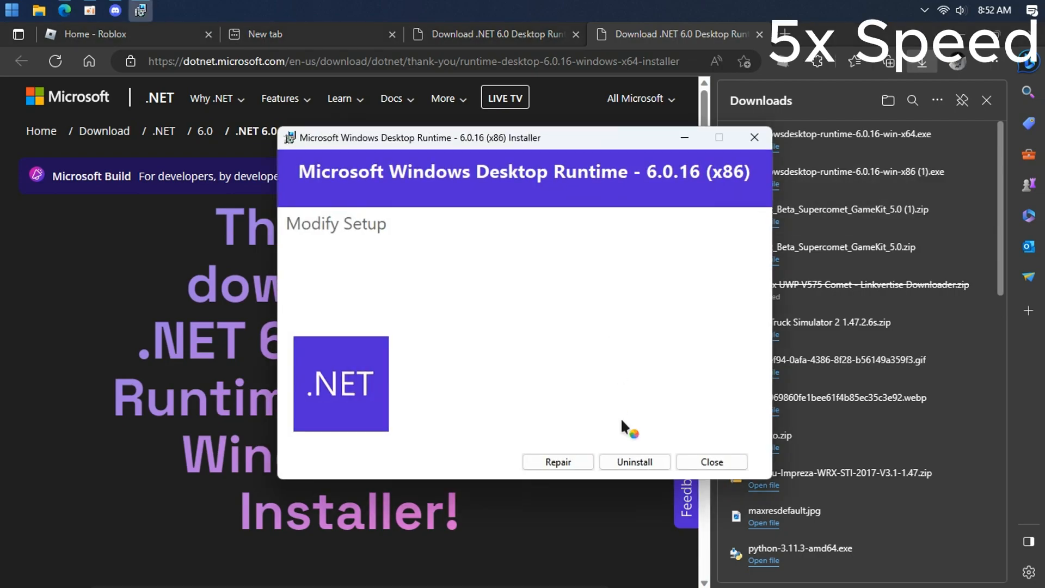
# Step: Close the x86 .NET Desktop Runtime Modify Setup window, as it's already installed
pyautogui.click(557, 462)
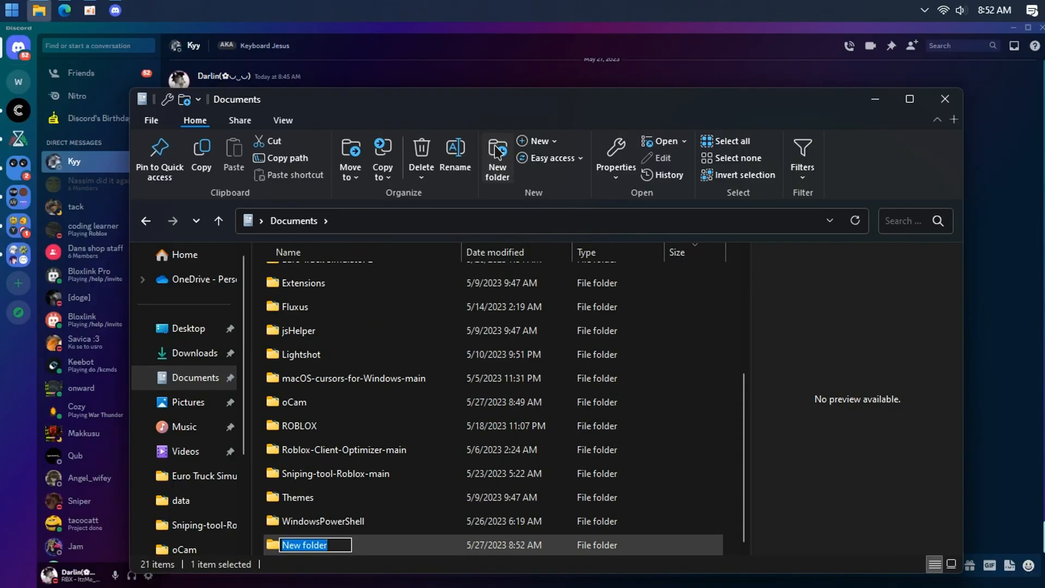
# Step: Name the new Documents folder 'Comet 5 GameKit' and go to Downloads
pyautogui.write('Comet 5 GameKit')
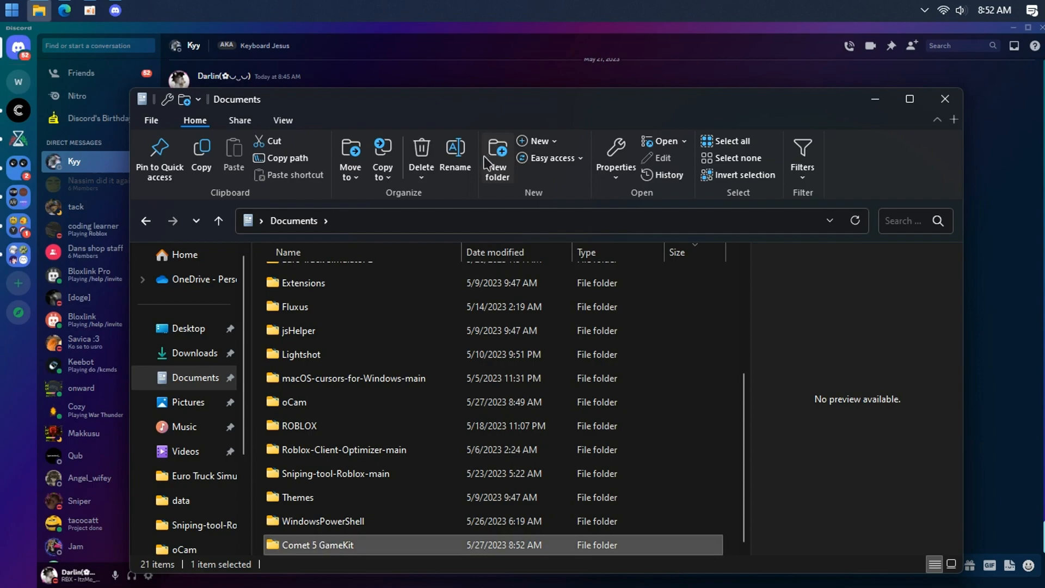
pyautogui.click(195, 353)
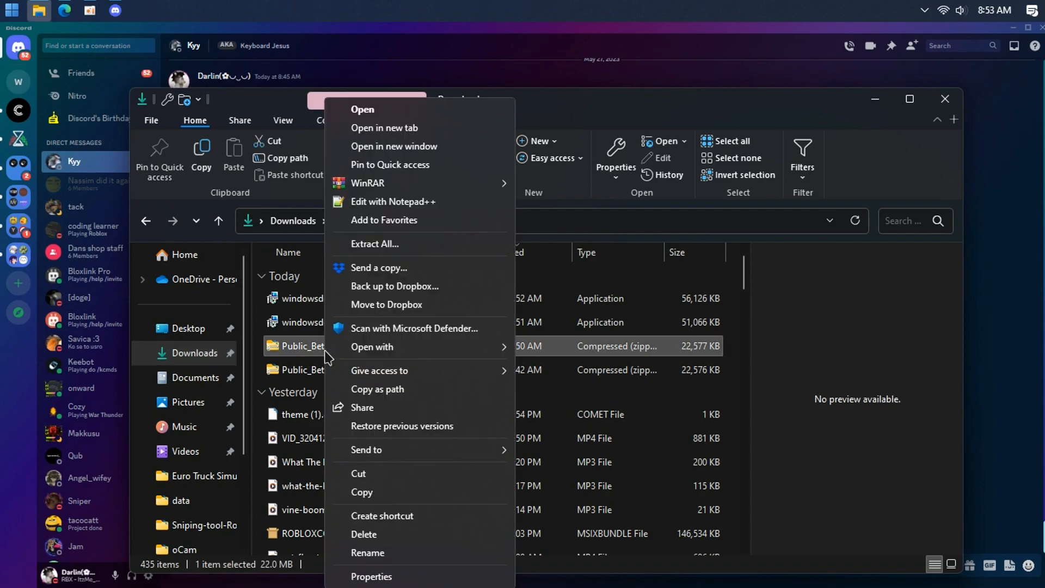
pyautogui.moveTo(366, 183)
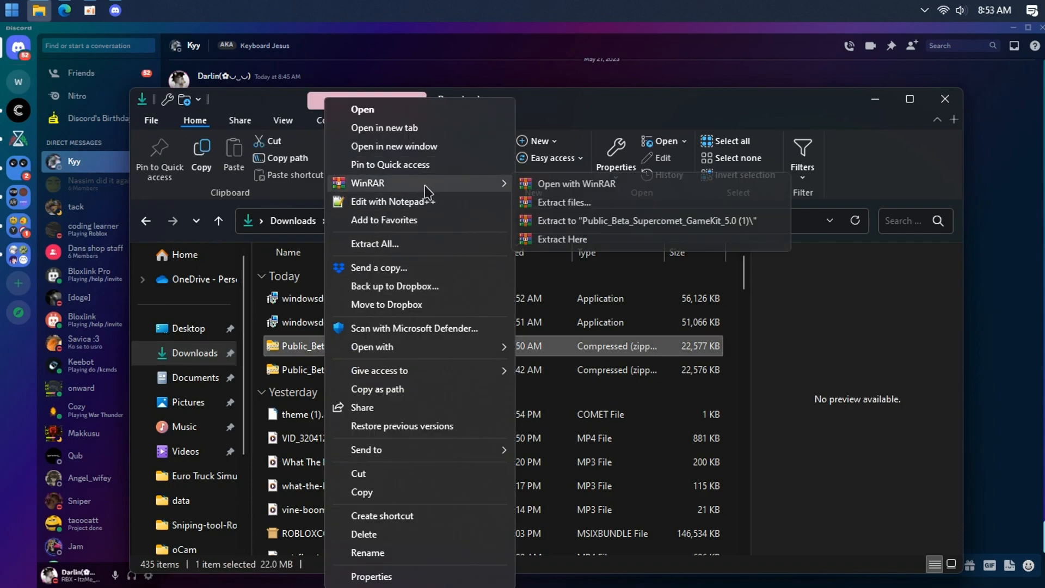
# Step: Extract the GameKit zip with WinRAR into Documents\Comet 5 GameKit, then return to Documents
pyautogui.click(565, 203)
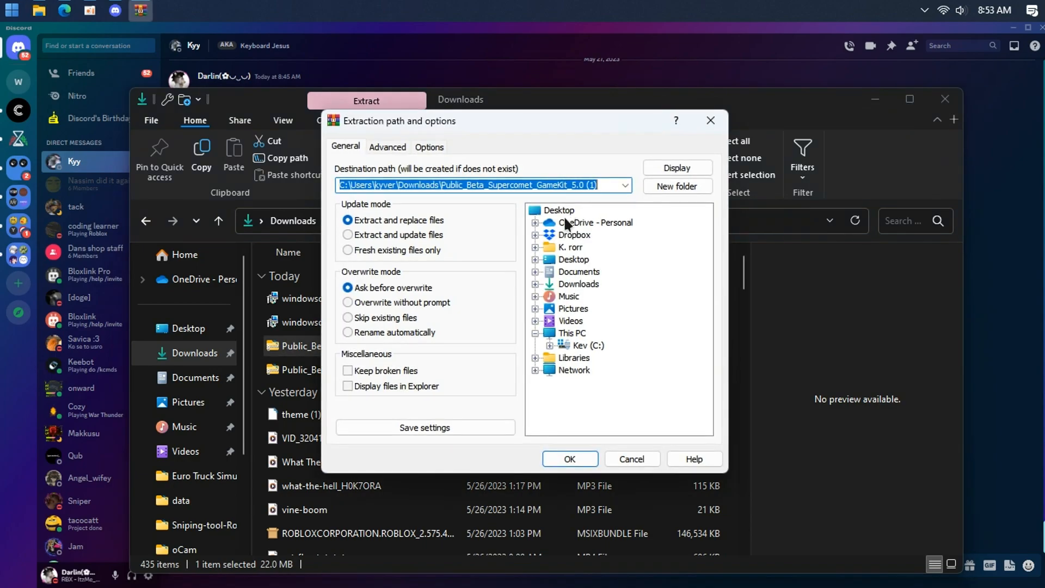
pyautogui.click(578, 271)
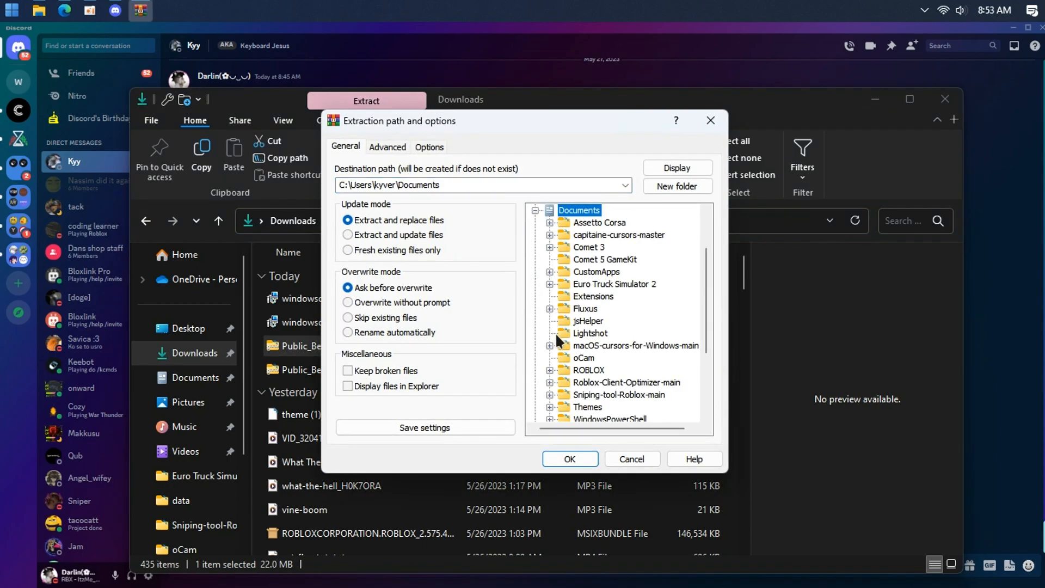
pyautogui.click(604, 259)
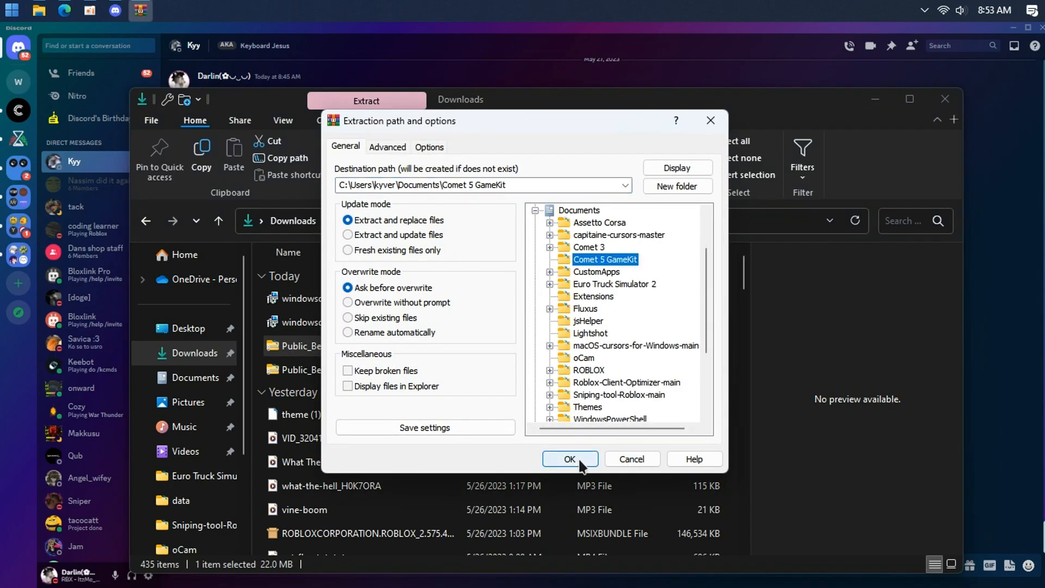
pyautogui.click(569, 459)
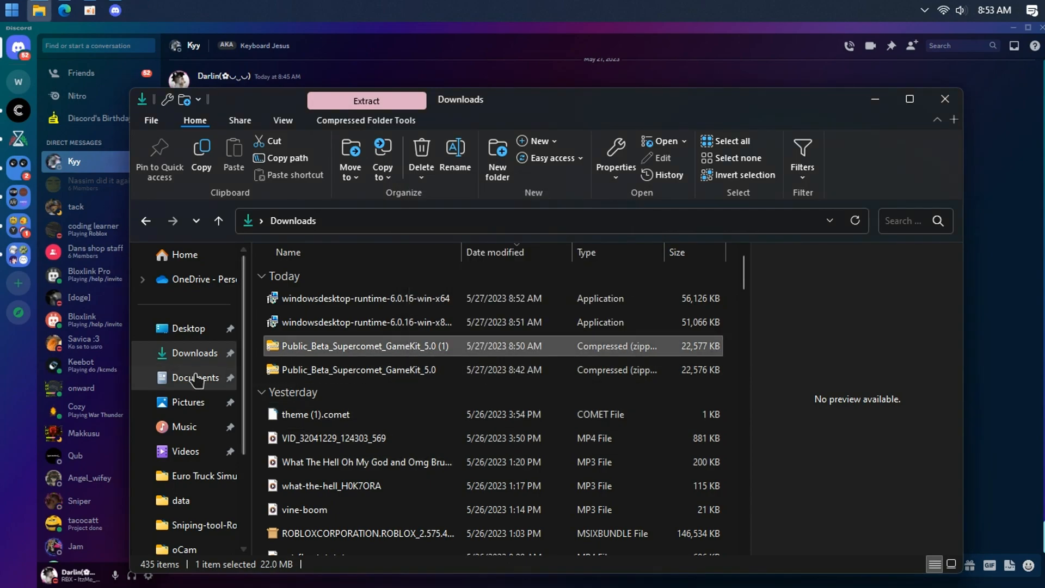
pyautogui.click(196, 378)
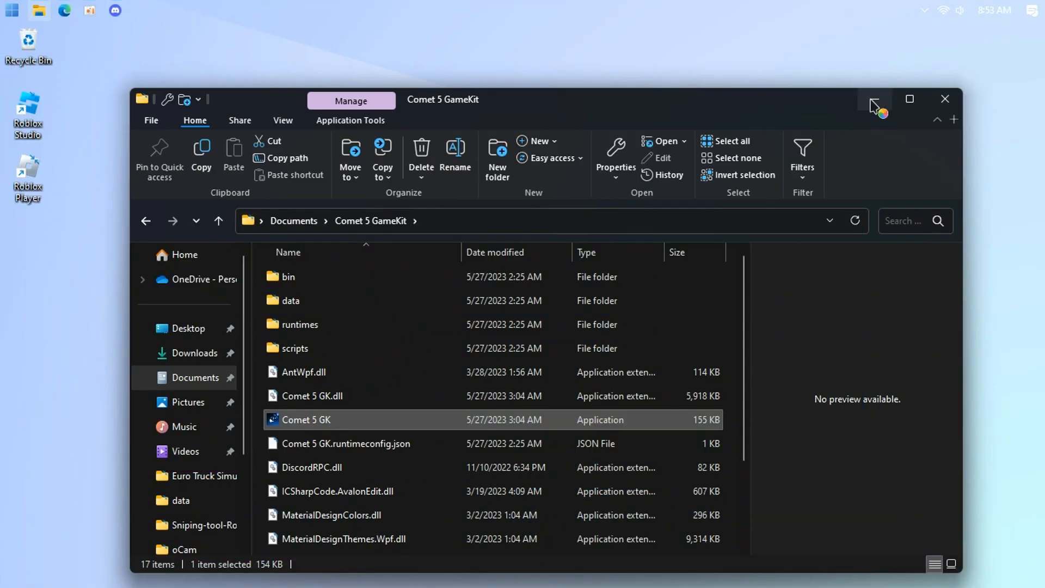
# Step: Minimize the Explorer window while Comet 5 GK.exe launches
pyautogui.click(874, 98)
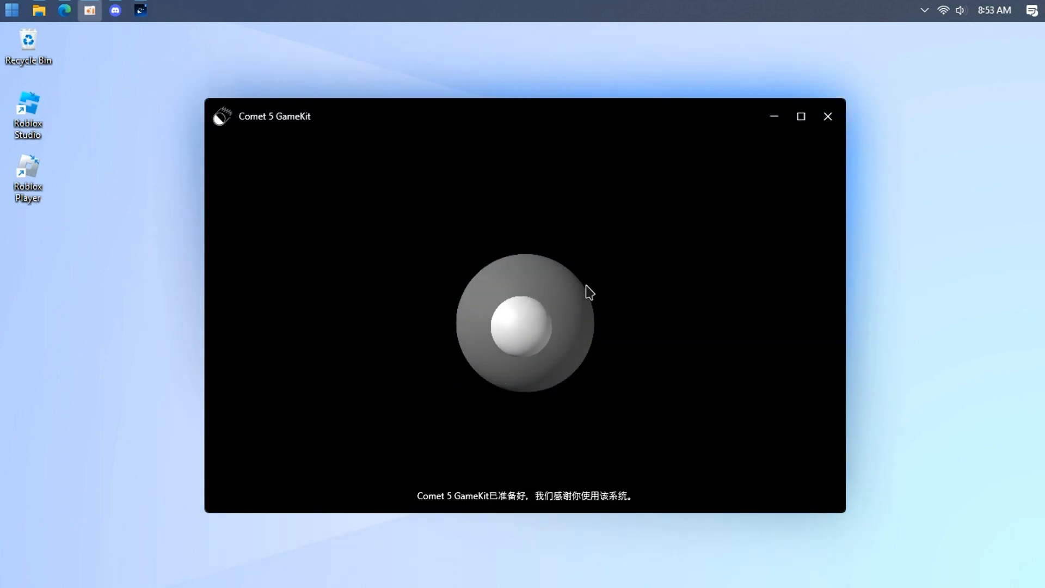
# Step: Enter username 'Darlin', choose a cat profile picture, and continue setup
pyautogui.click(828, 116)
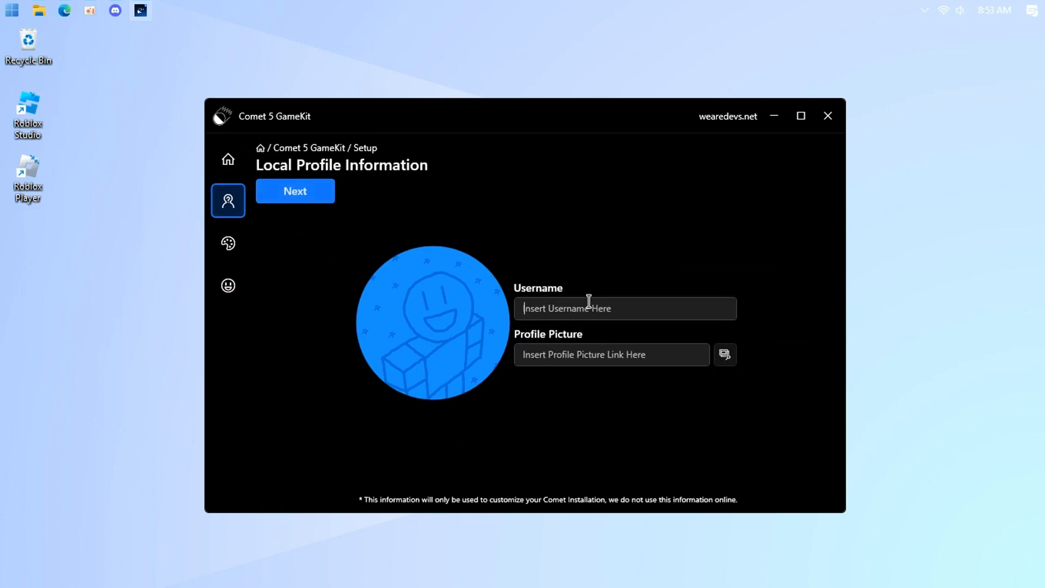
pyautogui.write('Darlin(✿◡‿◡')
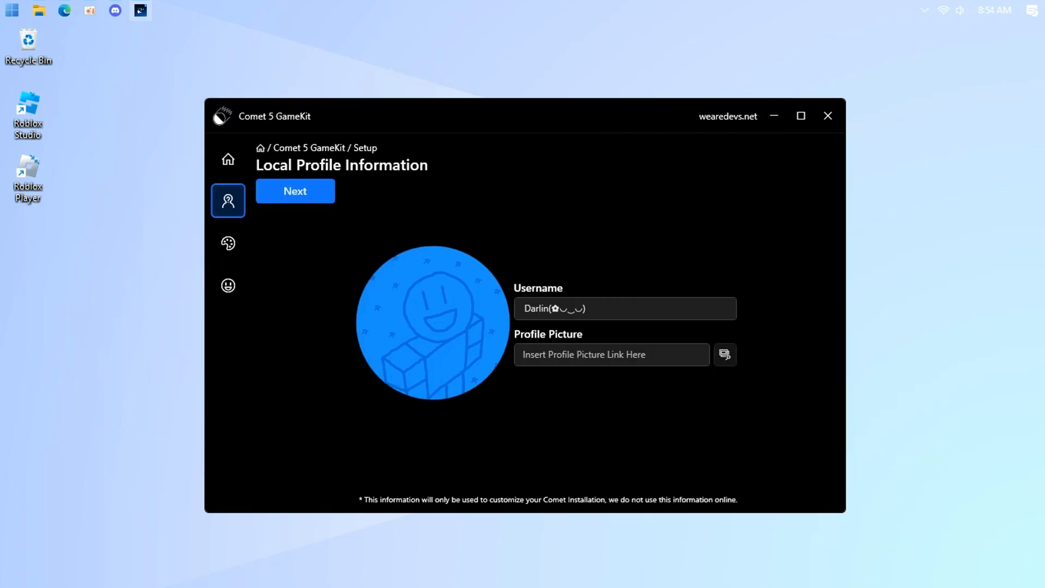
pyautogui.click(724, 354)
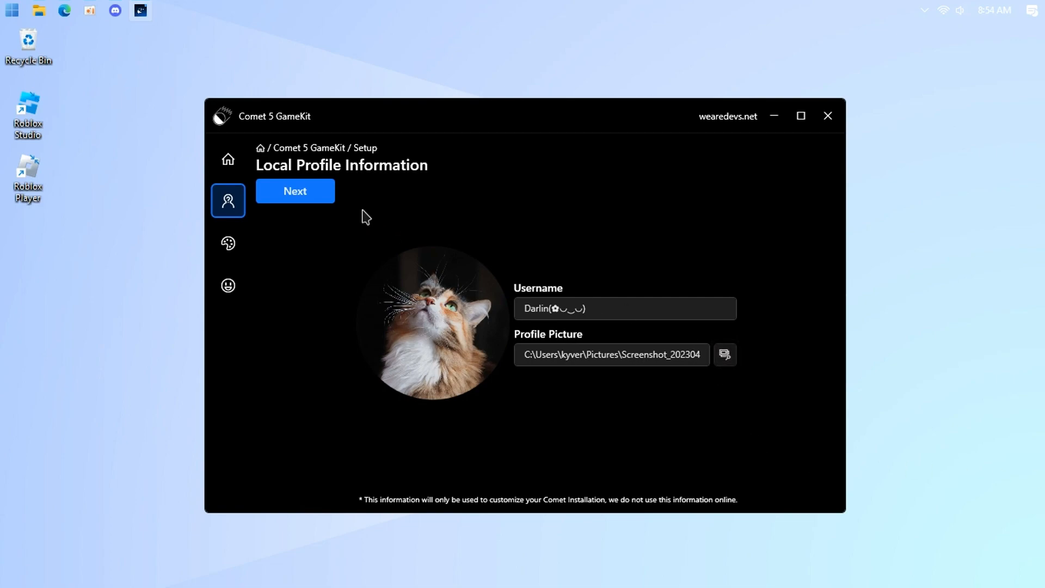
pyautogui.click(228, 243)
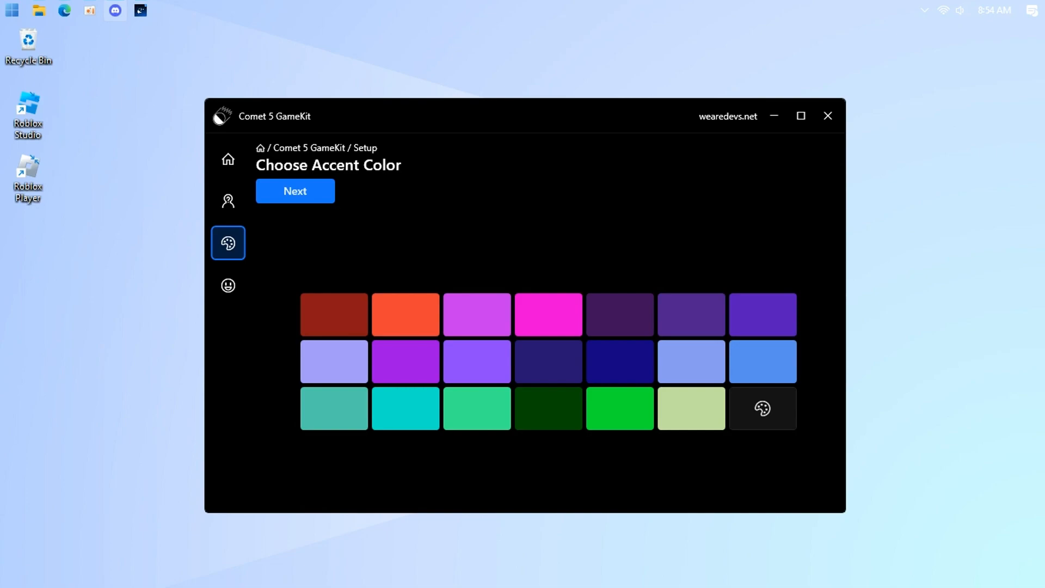
pyautogui.moveTo(572, 315)
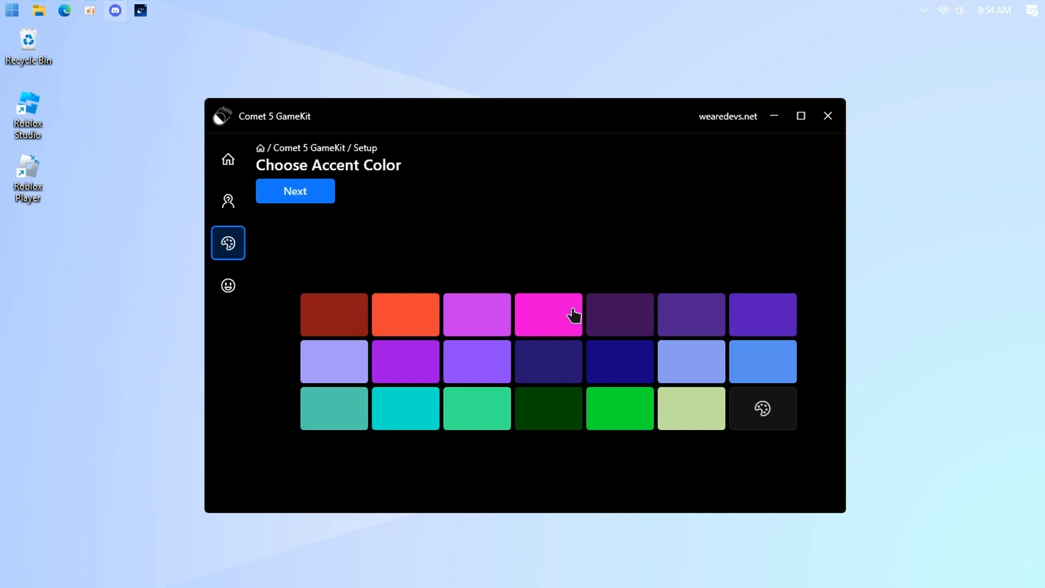
# Step: Pick the pink accent colour and continue to the welcome page
pyautogui.click(762, 408)
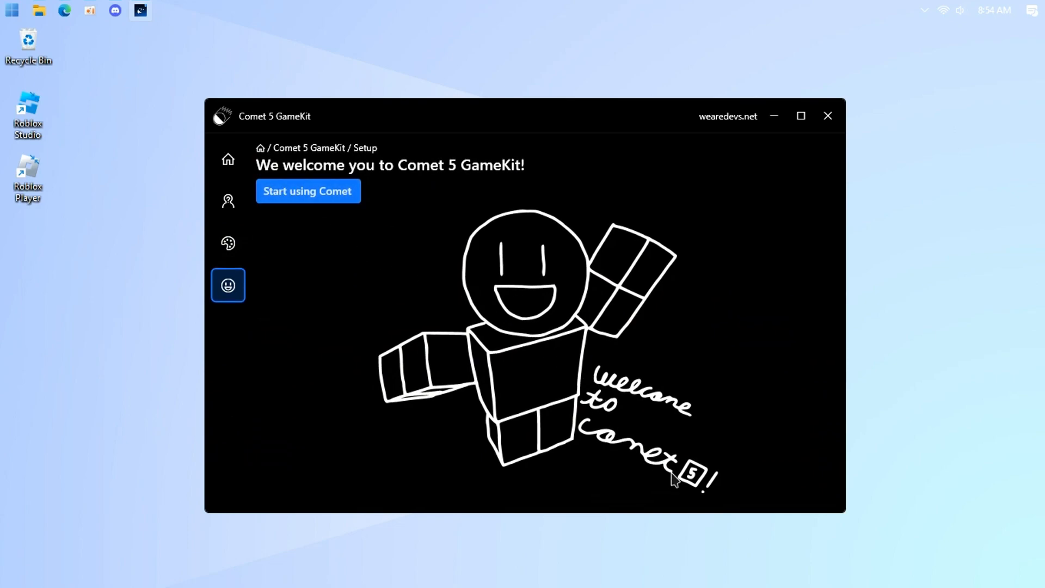
pyautogui.moveTo(592, 235)
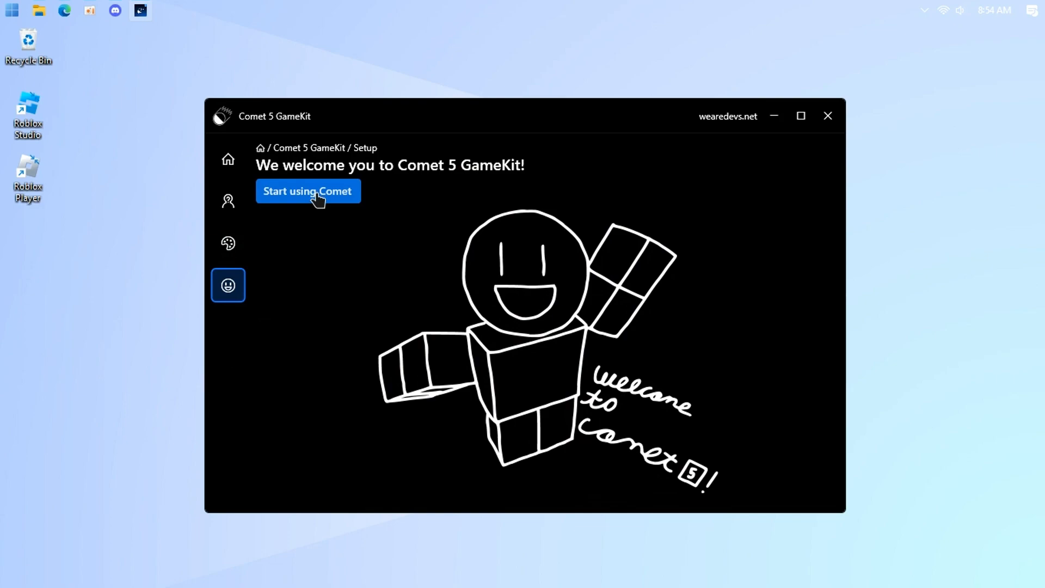
# Step: Finish setup with Start using Comet, reaching the Executor's empty Script 1 tab
pyautogui.click(306, 191)
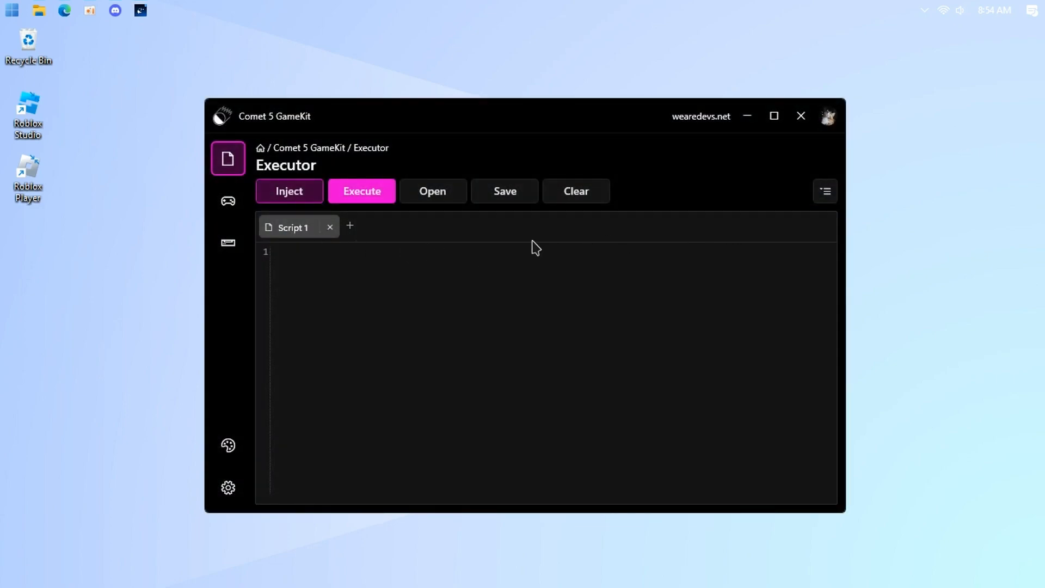
pyautogui.write('ww')
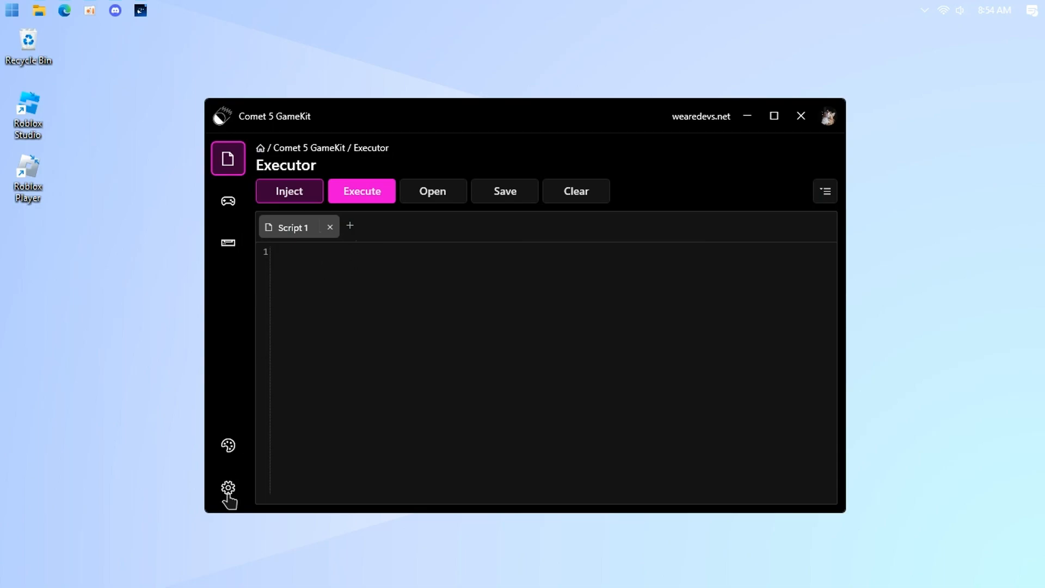
# Step: Open Settings and scroll through Top-Most, Auto Inject, game process and DLL options
pyautogui.click(228, 486)
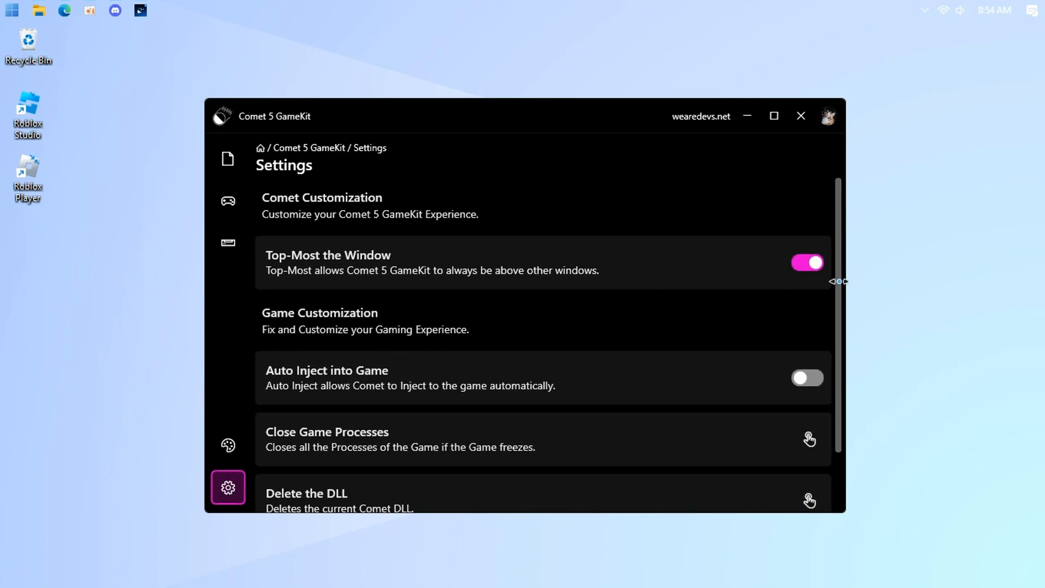
pyautogui.scroll(-3)
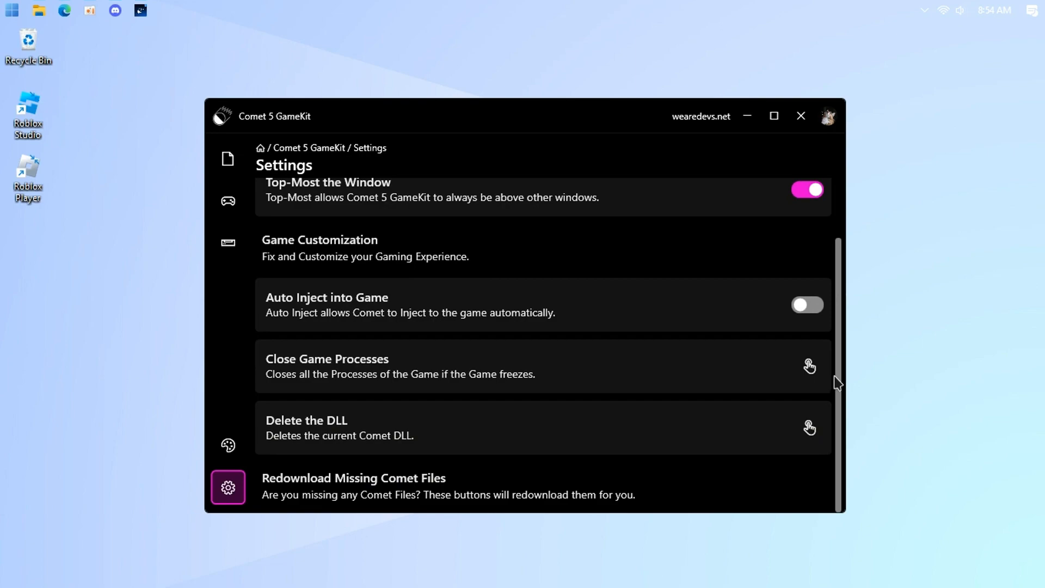
pyautogui.moveTo(833, 425)
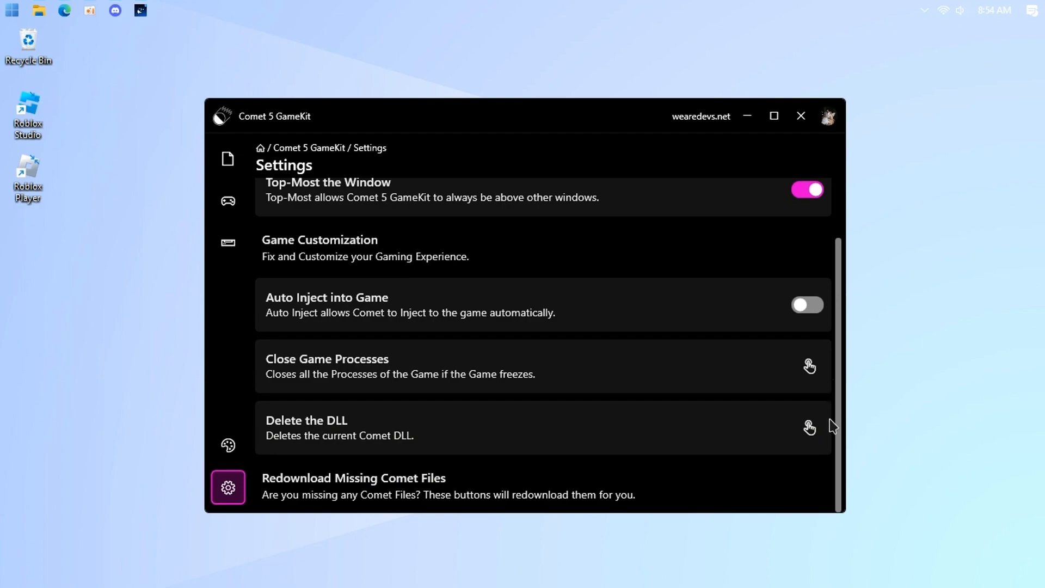
pyautogui.moveTo(464, 503)
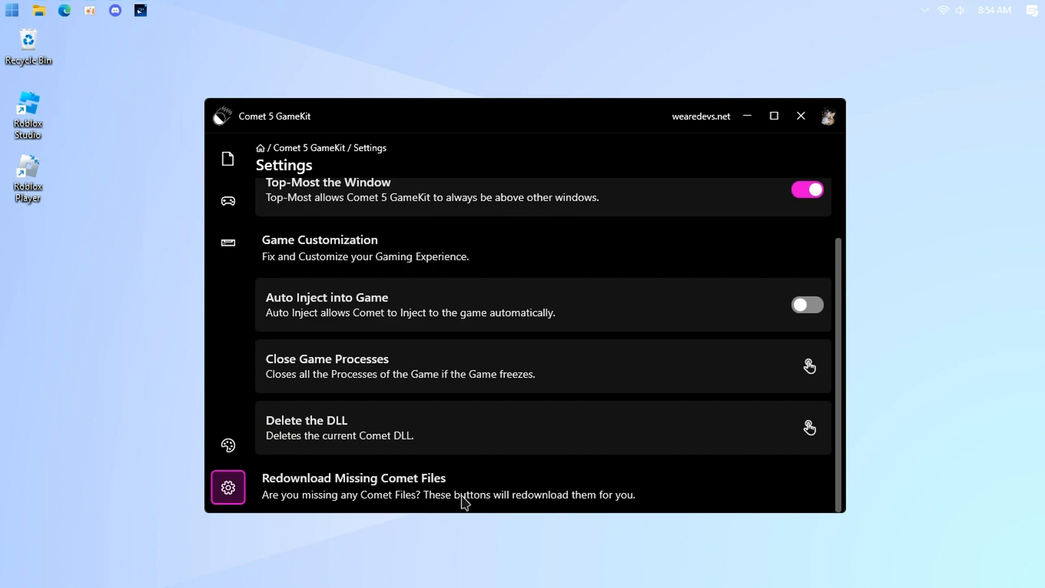
pyautogui.moveTo(839, 431)
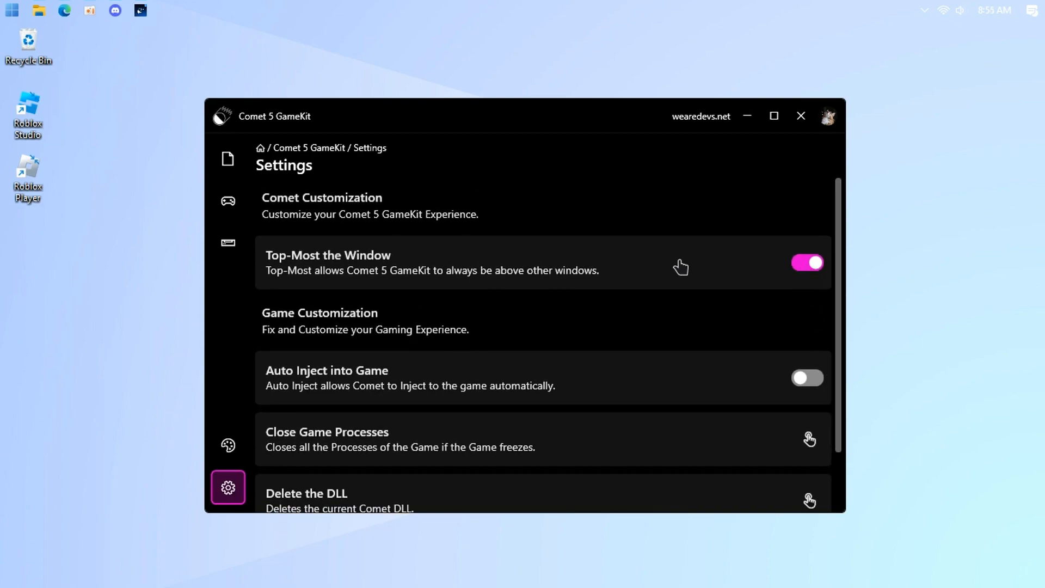
pyautogui.moveTo(256, 258)
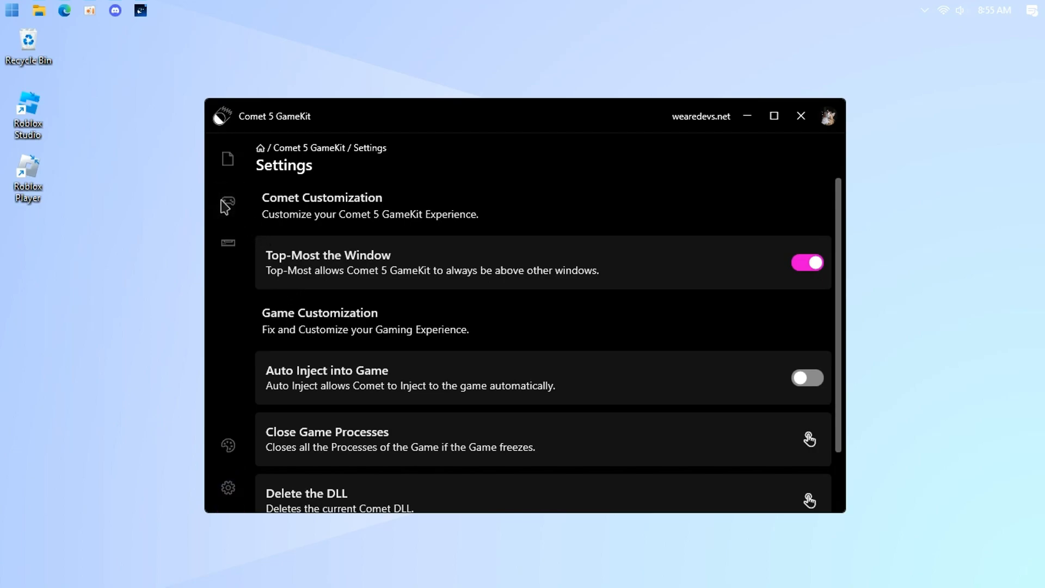
# Step: Search the Script Hub for 'Admin' scripts, then view the Quick Panel's humanoid and universal controls
pyautogui.click(227, 200)
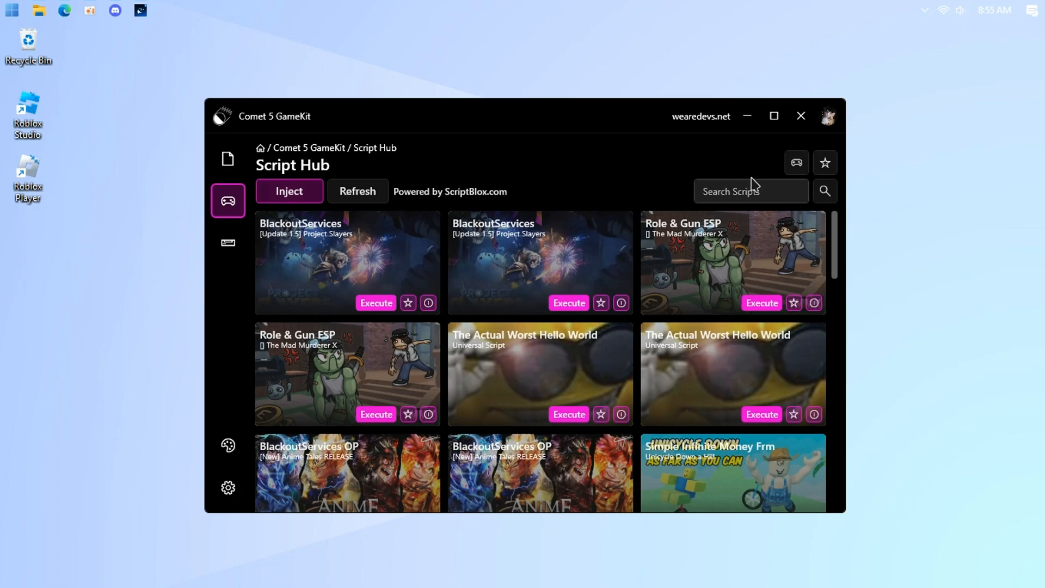
pyautogui.click(733, 191)
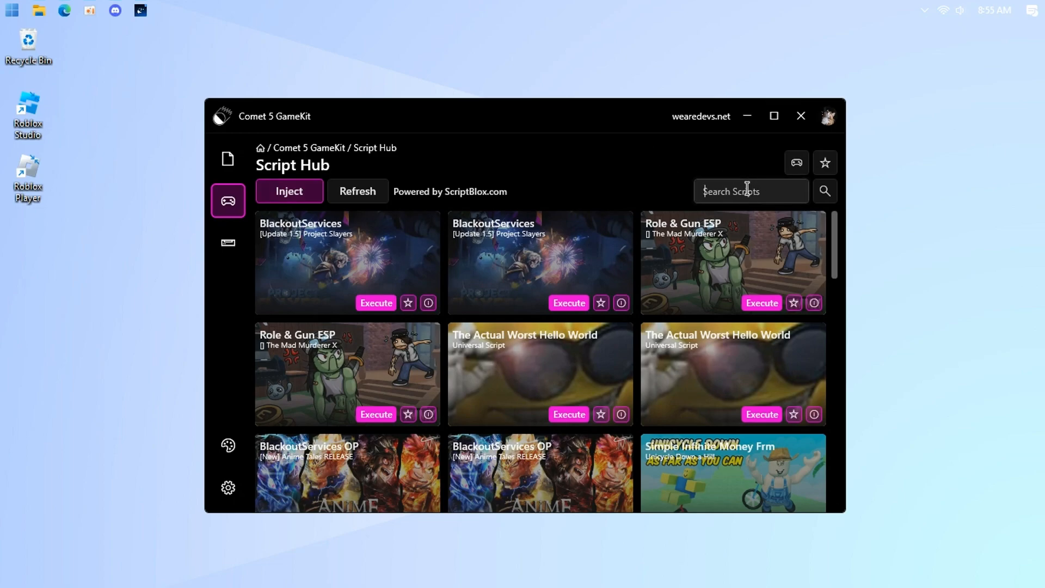
pyautogui.write('Admin')
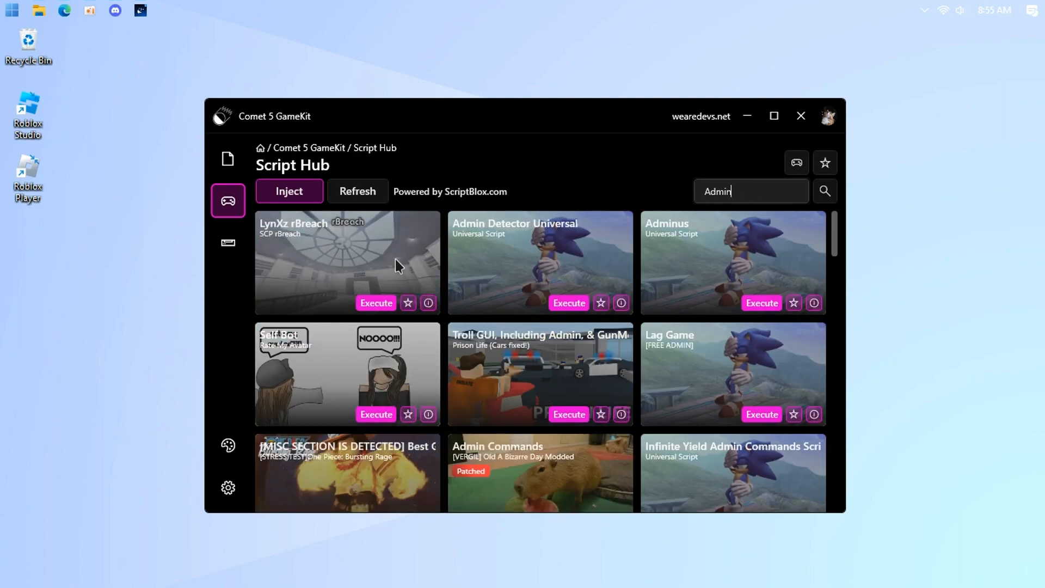
pyautogui.moveTo(745, 285)
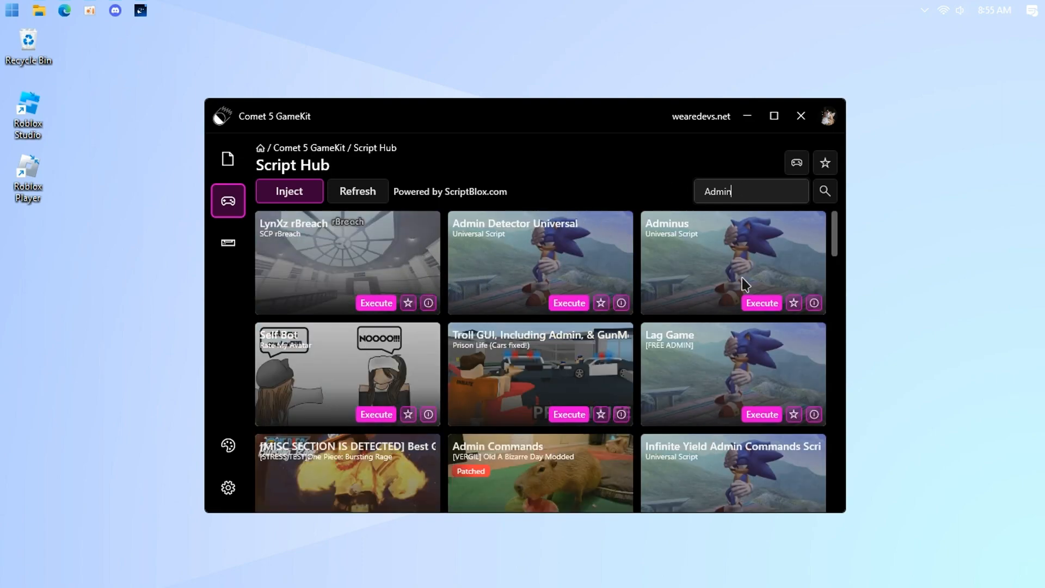
pyautogui.click(228, 241)
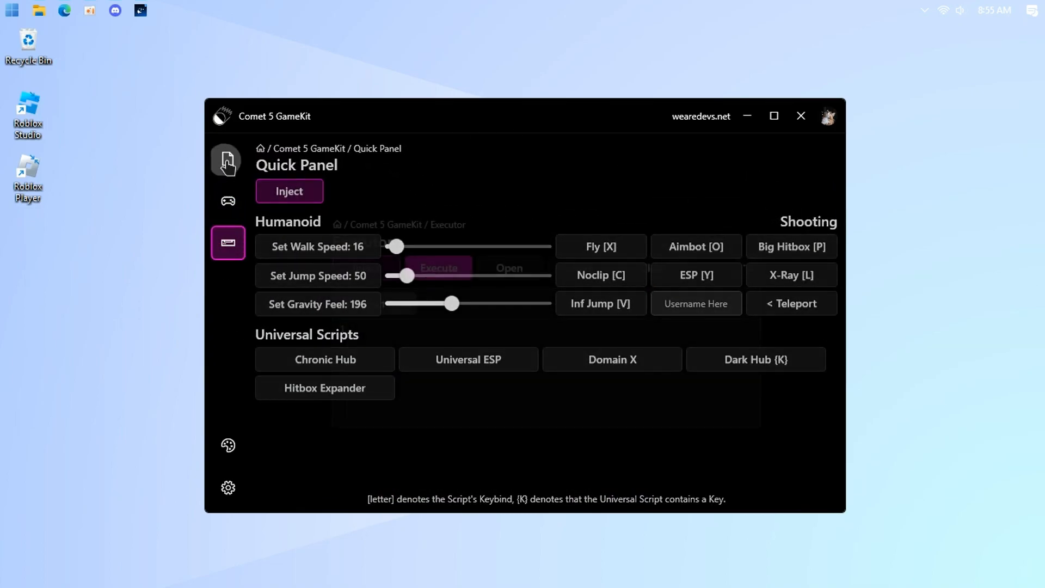
# Step: Return to the Executor's empty Script 1, briefly opening and closing the saved-scripts list
pyautogui.click(228, 158)
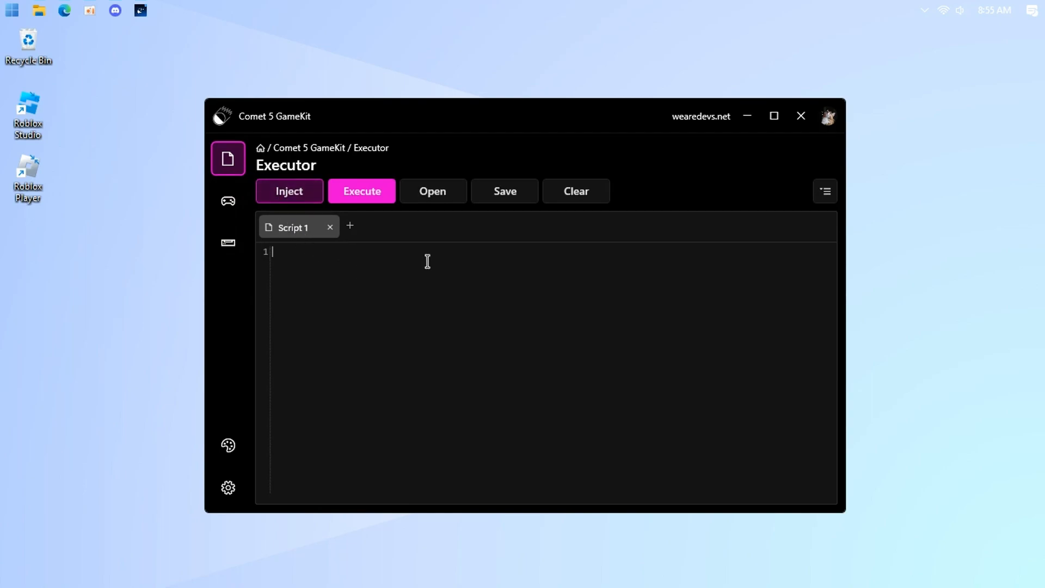
pyautogui.click(825, 191)
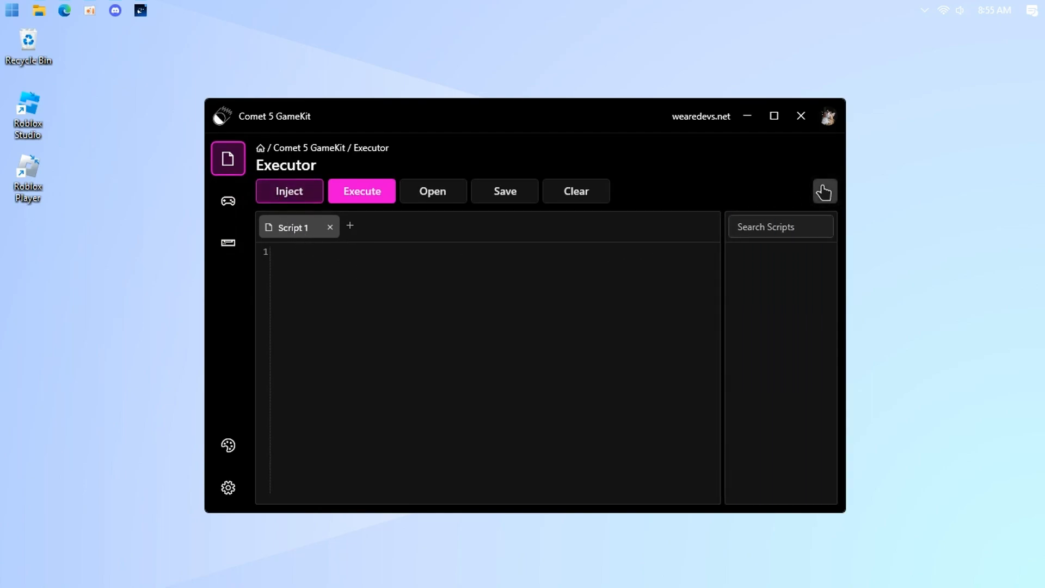
pyautogui.click(823, 190)
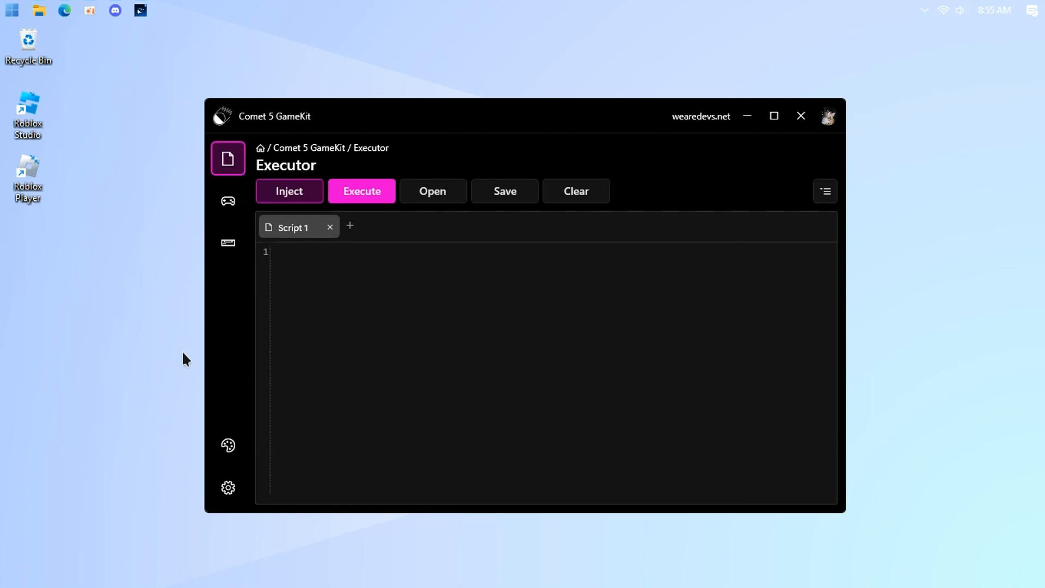
pyautogui.moveTo(484, 308)
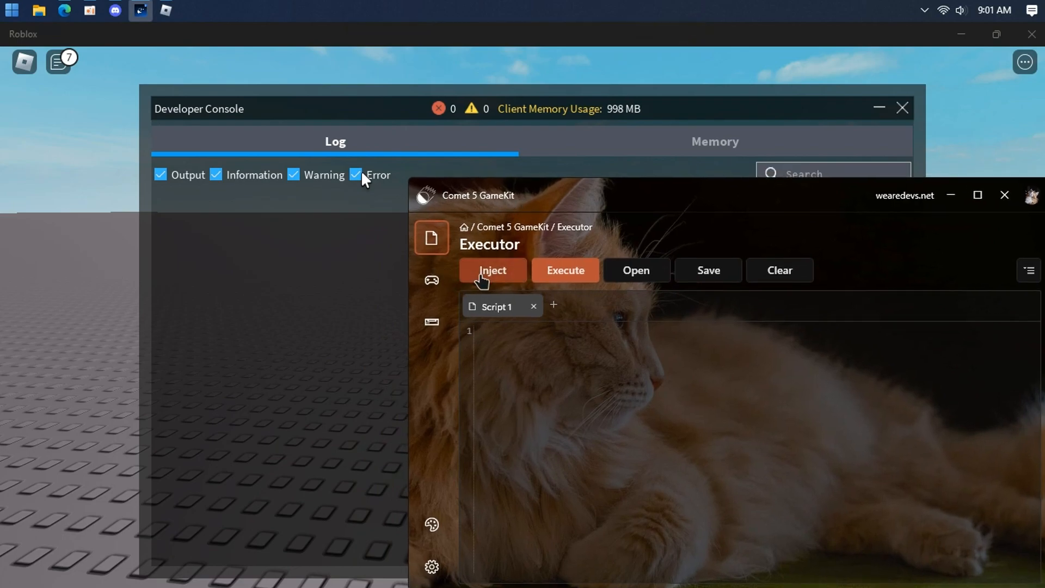
pyautogui.moveTo(487, 298)
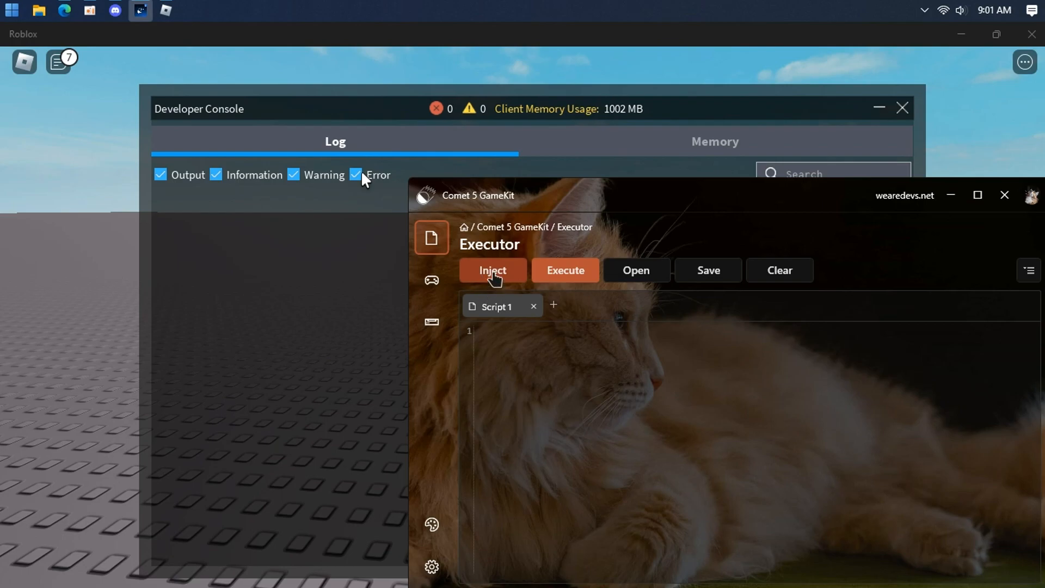
# Step: Inject GameKit into the running Roblox game and move its window left over the game
pyautogui.click(492, 269)
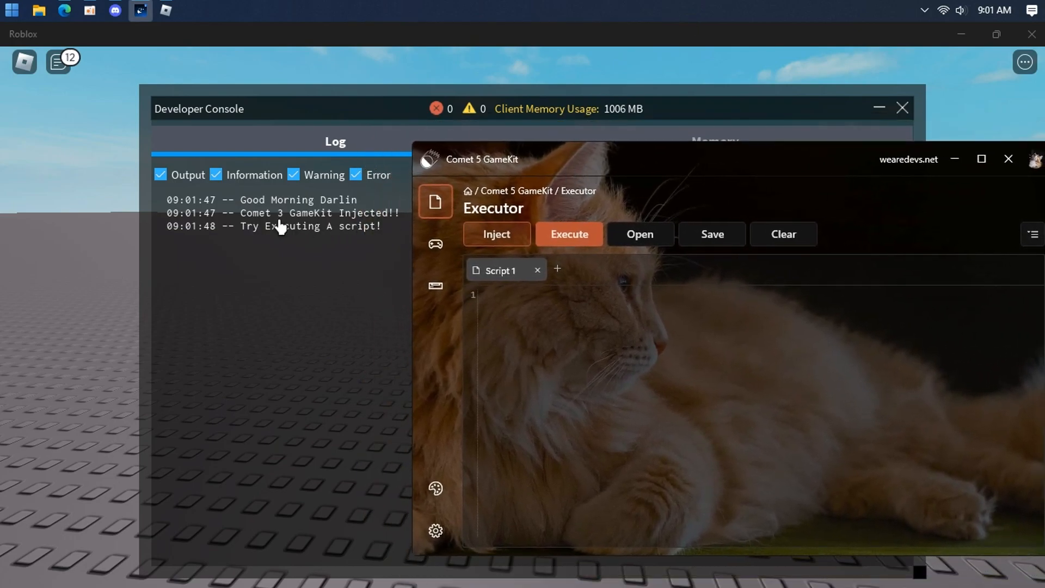
pyautogui.moveTo(480, 158); pyautogui.dragTo(393, 156)
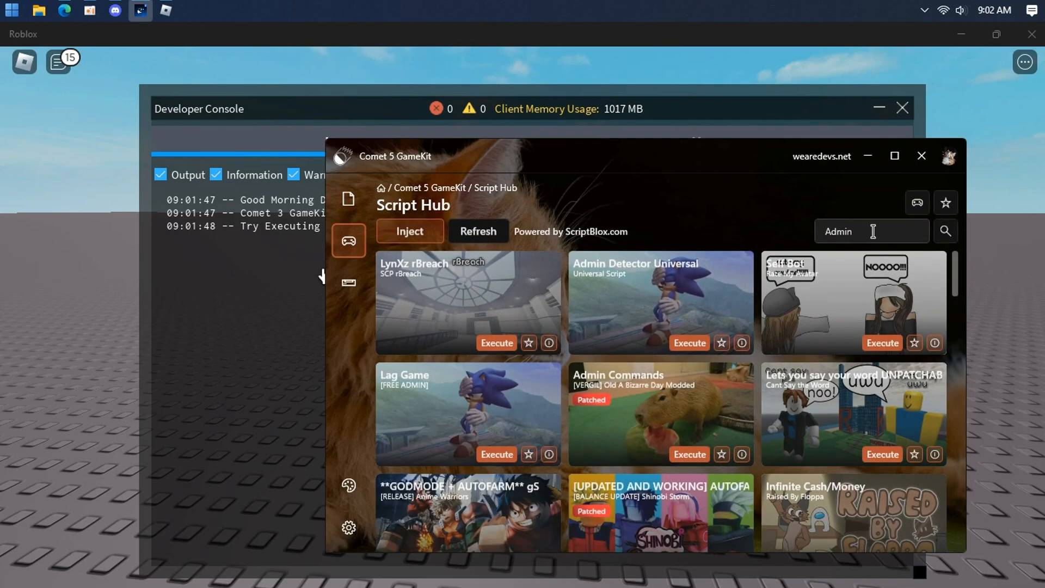
# Step: Search the Script Hub for CMD X, open the CMD X card's details, and execute it
pyautogui.write('Co')
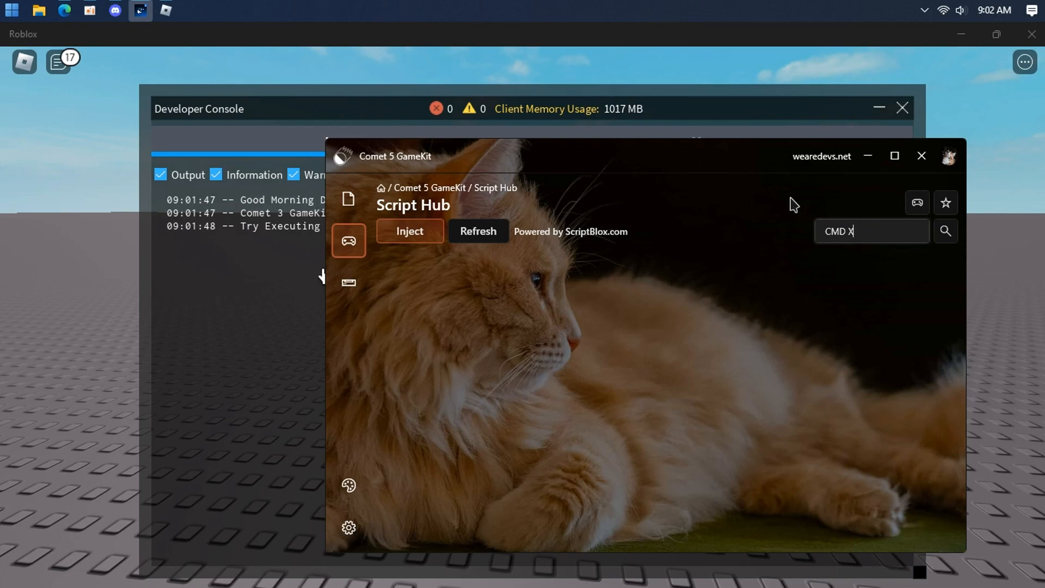
pyautogui.click(944, 231)
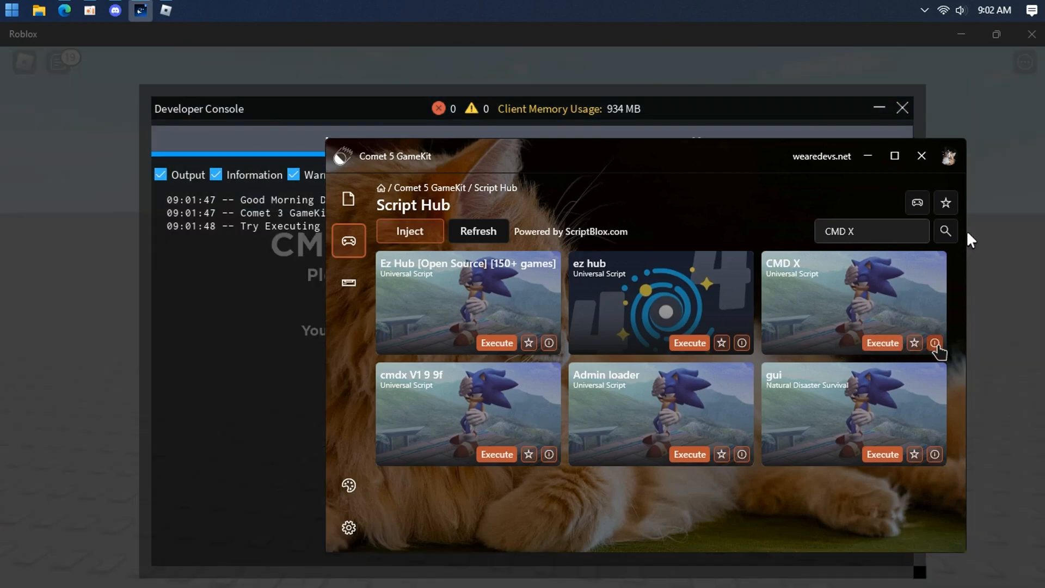
pyautogui.click(934, 342)
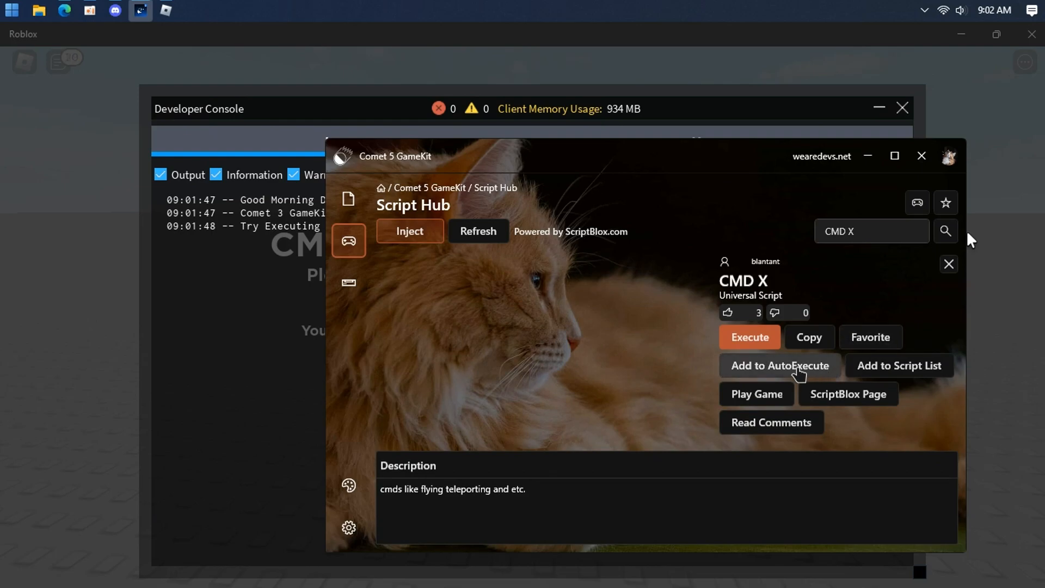
pyautogui.click(946, 264)
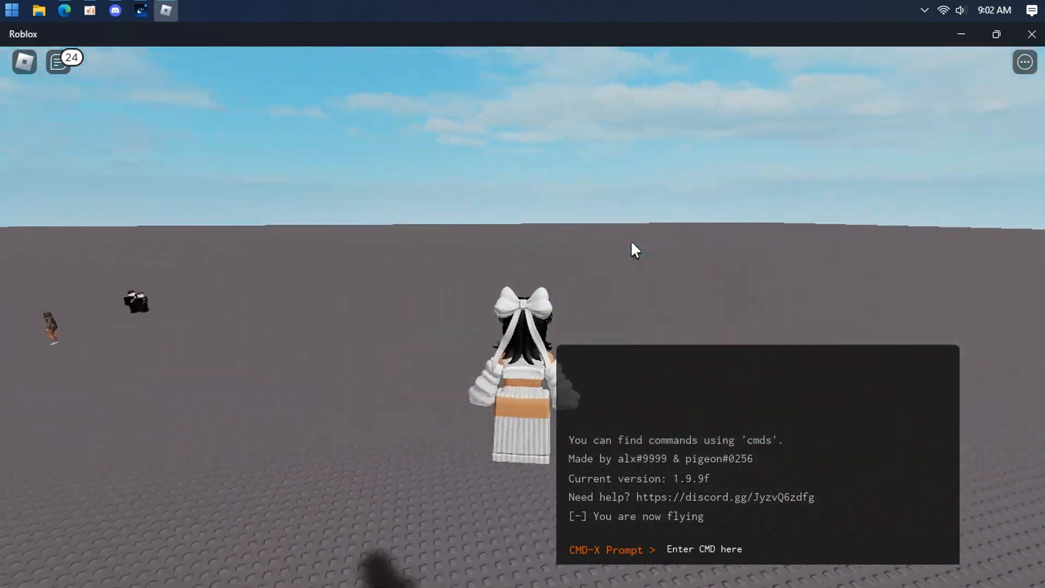
# Step: Focus the 'Enter CMD here' box in the CMD-X Prompt panel
pyautogui.click(703, 548)
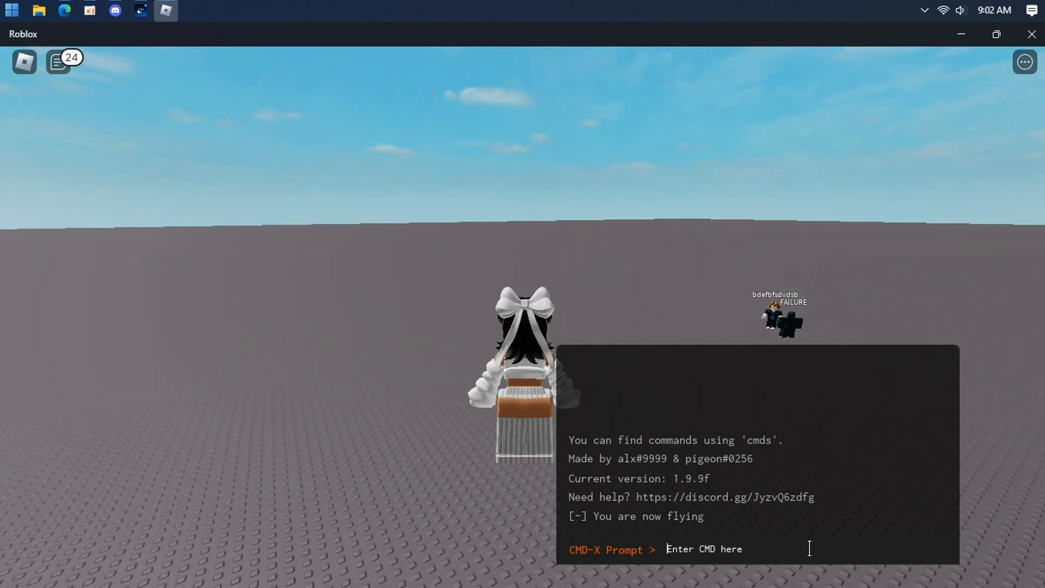